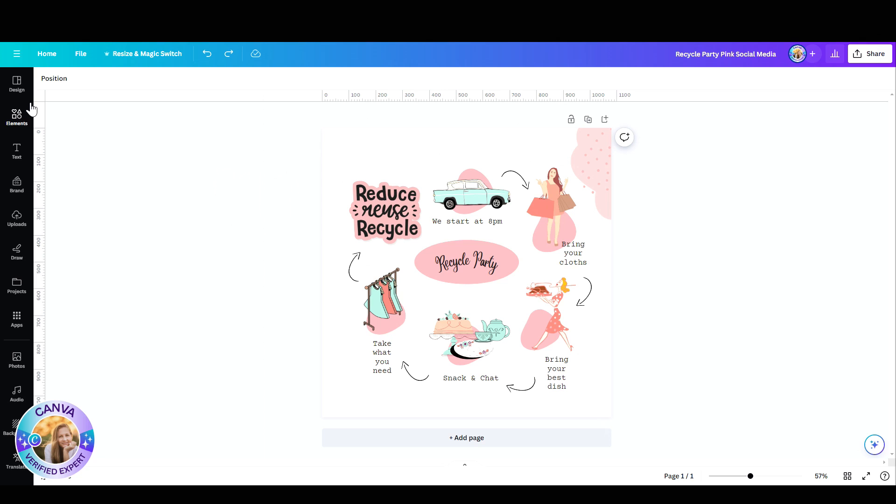
# Step: Browse the Elements panel's Photos library to find the holographic swirl image
pyautogui.click(17, 118)
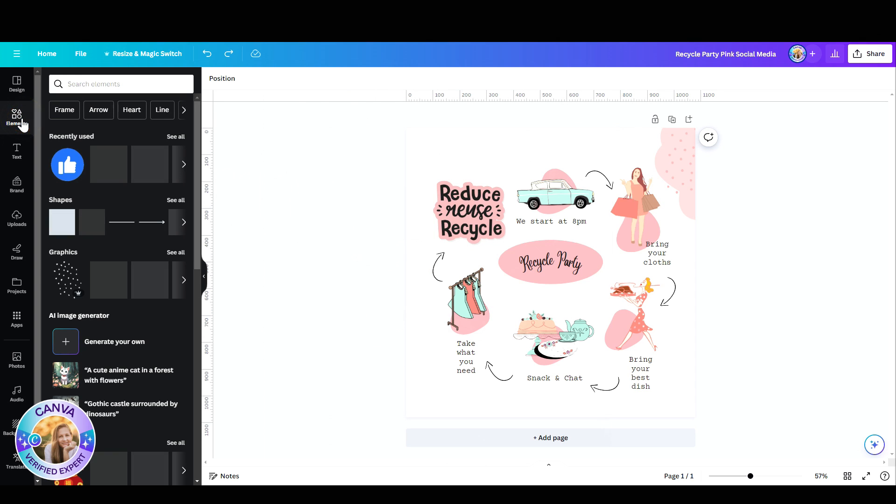
pyautogui.click(16, 360)
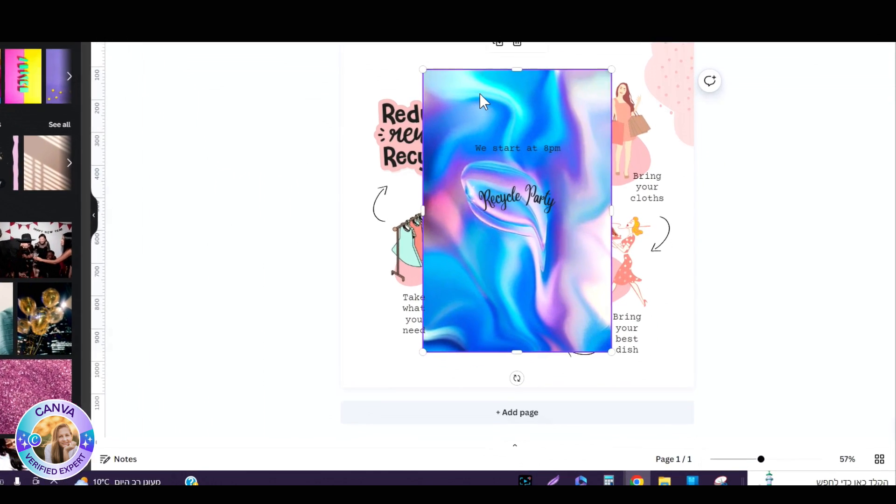
# Step: Bring up the holographic photo's context menu to reach Apply colors to page
pyautogui.rightClick(484, 99)
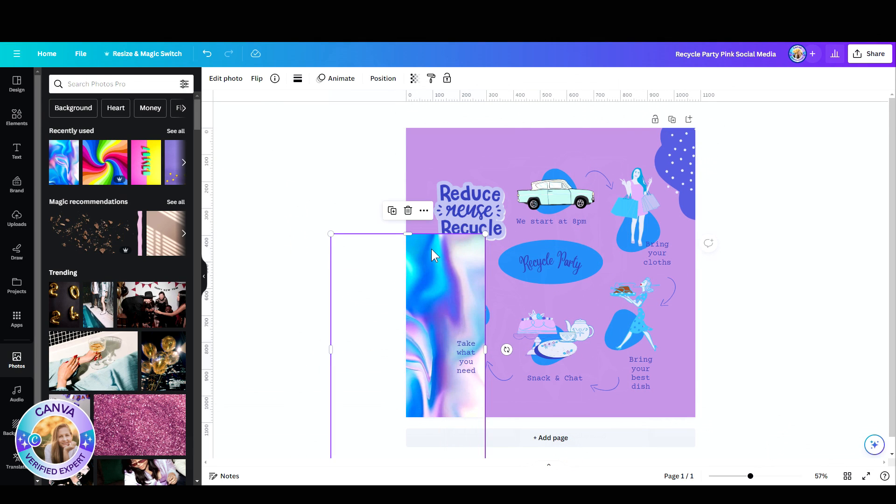
pyautogui.moveTo(451, 274)
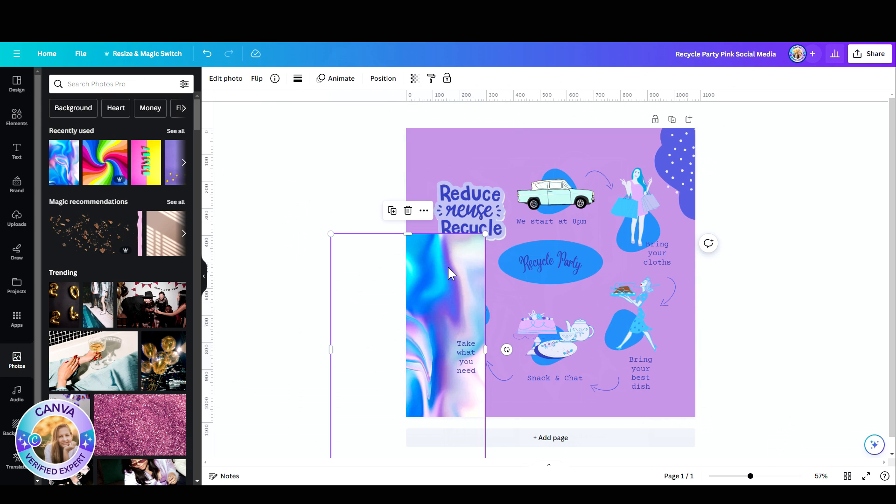
# Step: Apply the holographic photo's colors to the page, recoloring the design lavender
pyautogui.rightClick(449, 272)
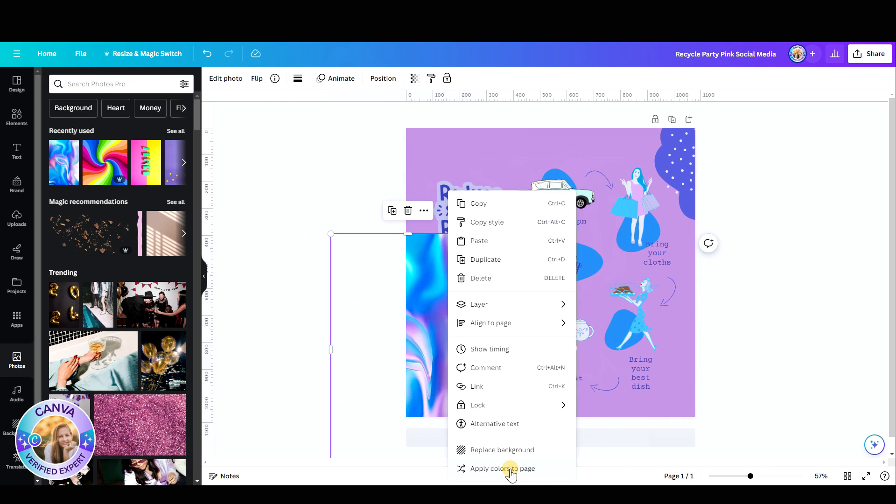
pyautogui.click(502, 468)
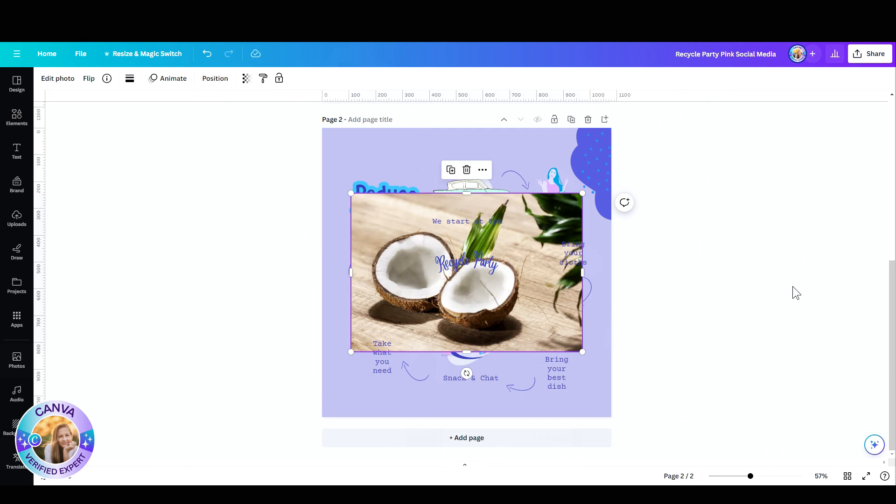
# Step: Move the coconut photo down and then off the left edge of page 2
pyautogui.moveTo(466, 272); pyautogui.dragTo(421, 249)
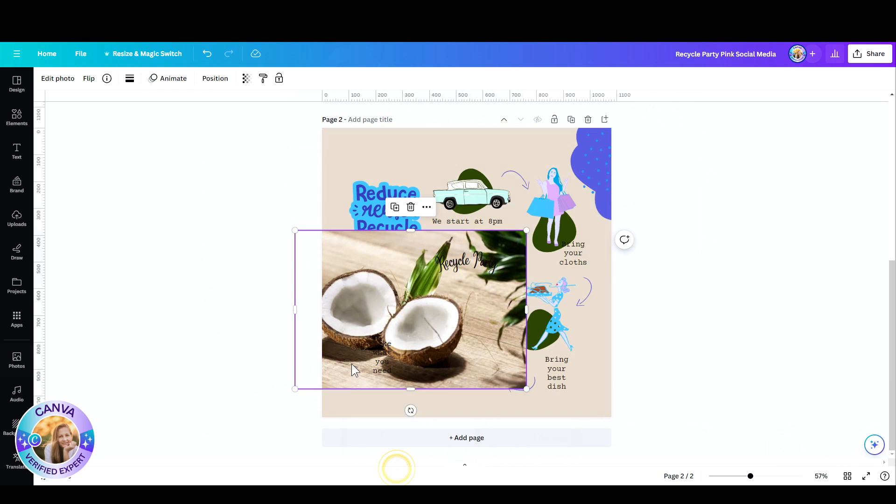
pyautogui.moveTo(412, 309); pyautogui.dragTo(217, 363)
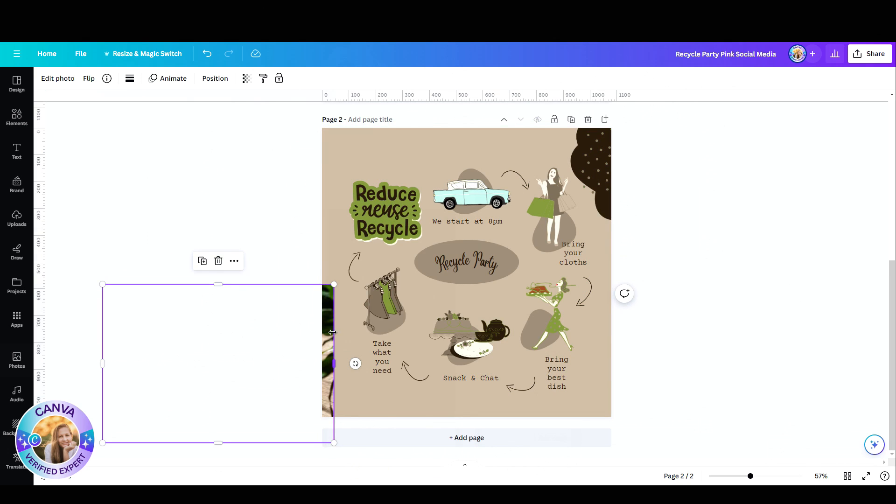